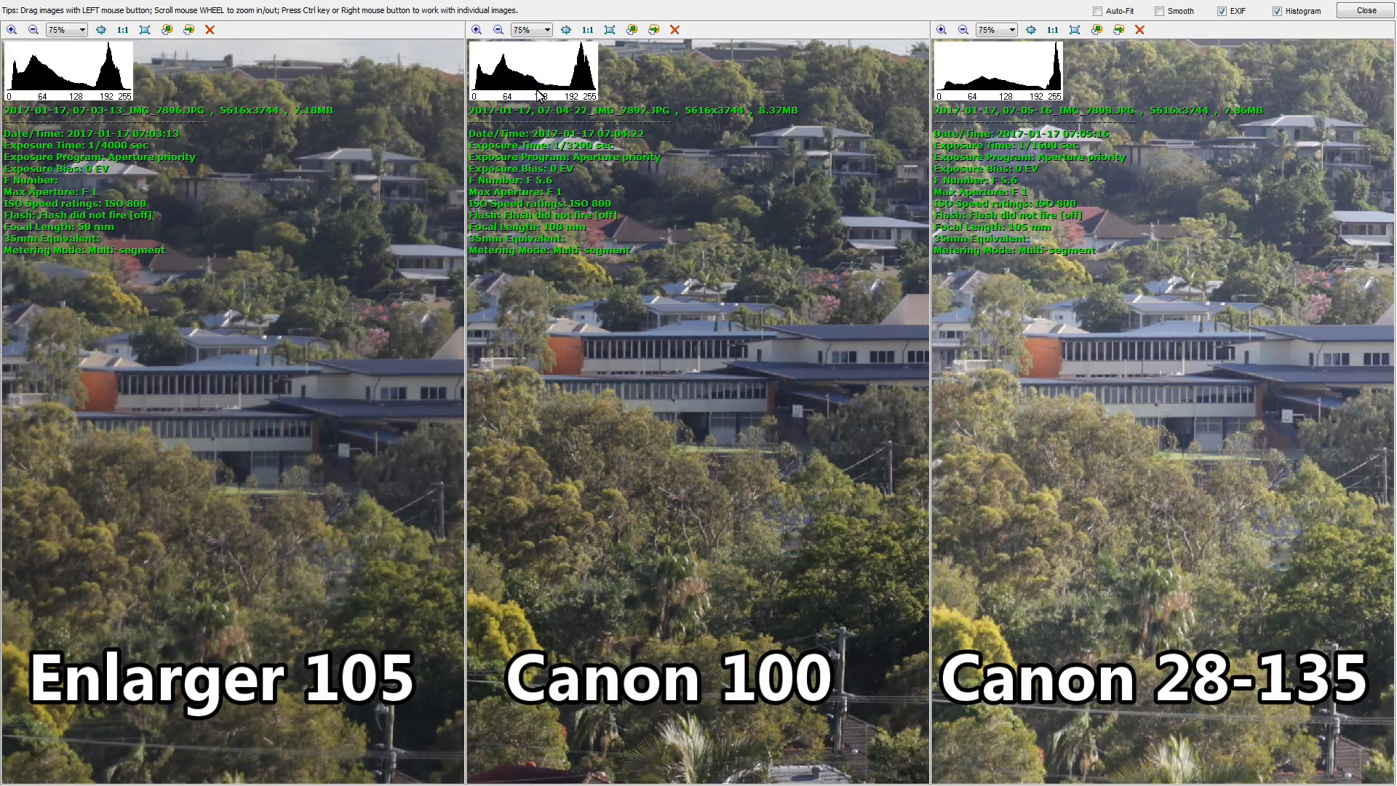
mouse_move(674, 470)
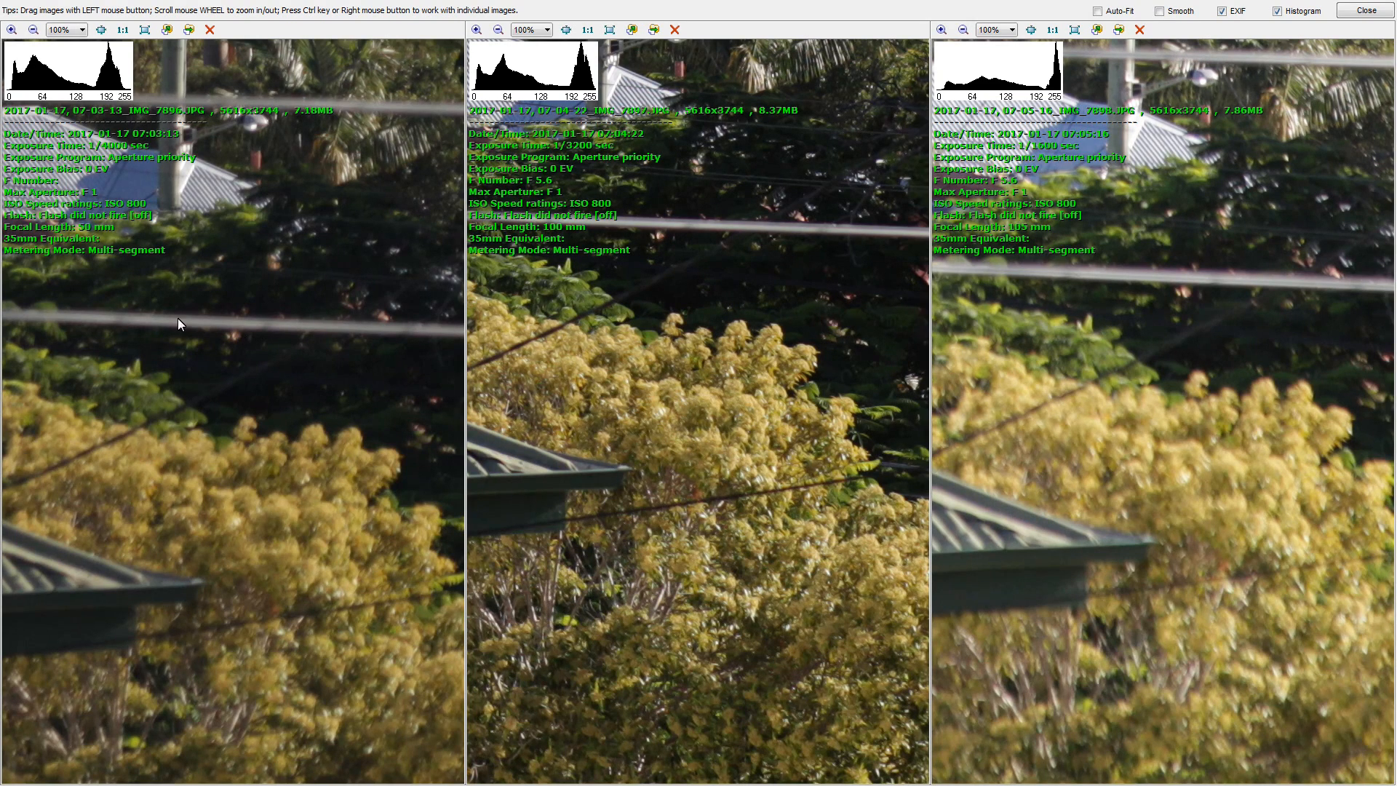
mouse_move(172, 559)
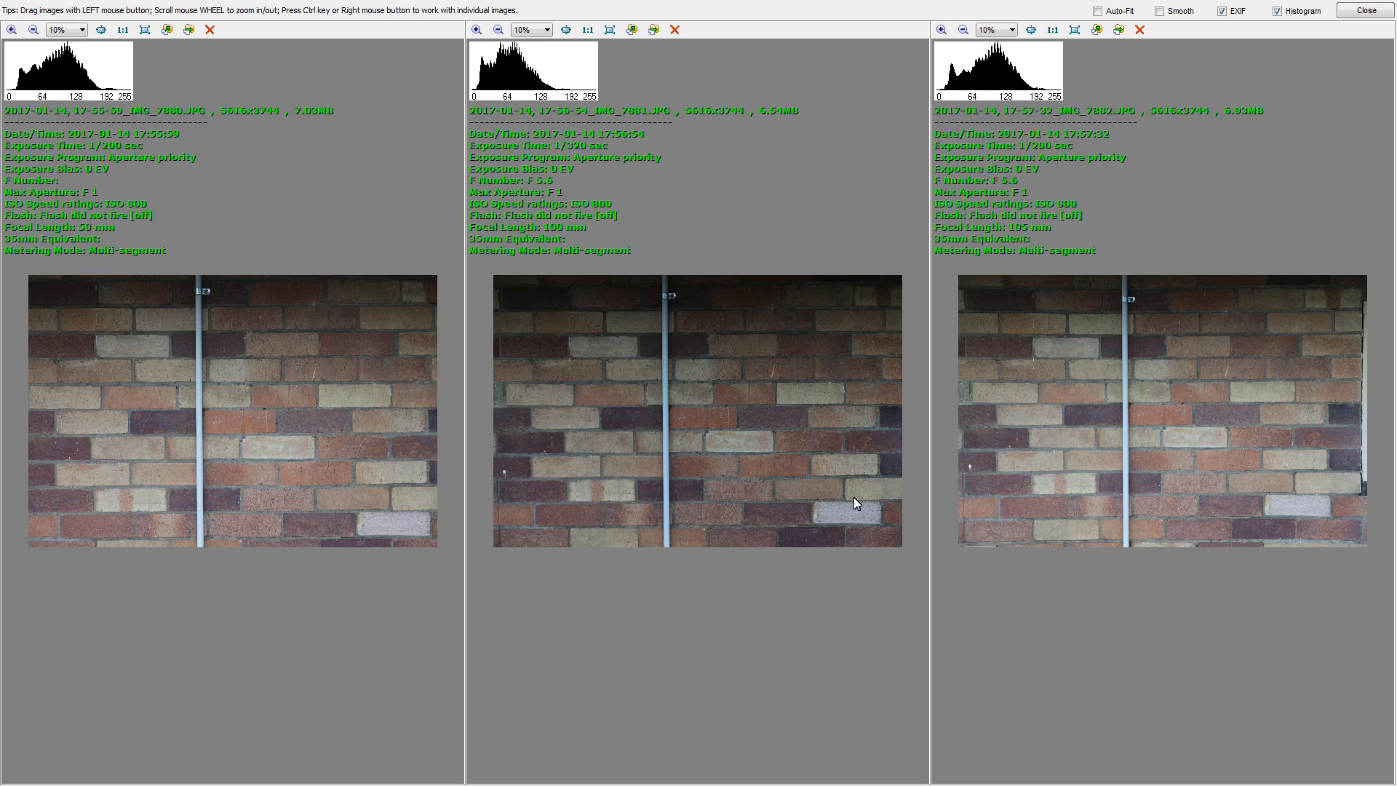
mouse_move(602, 160)
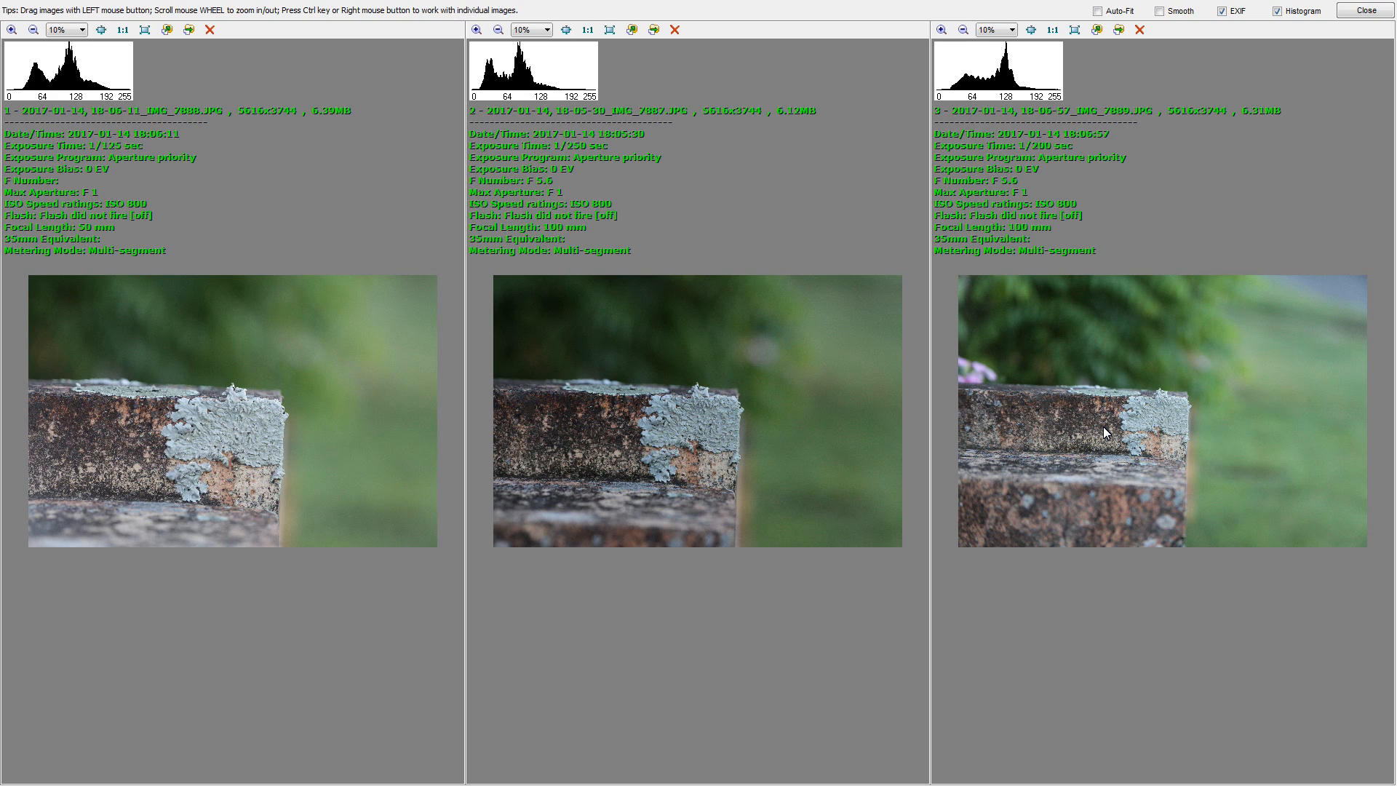
mouse_move(680, 451)
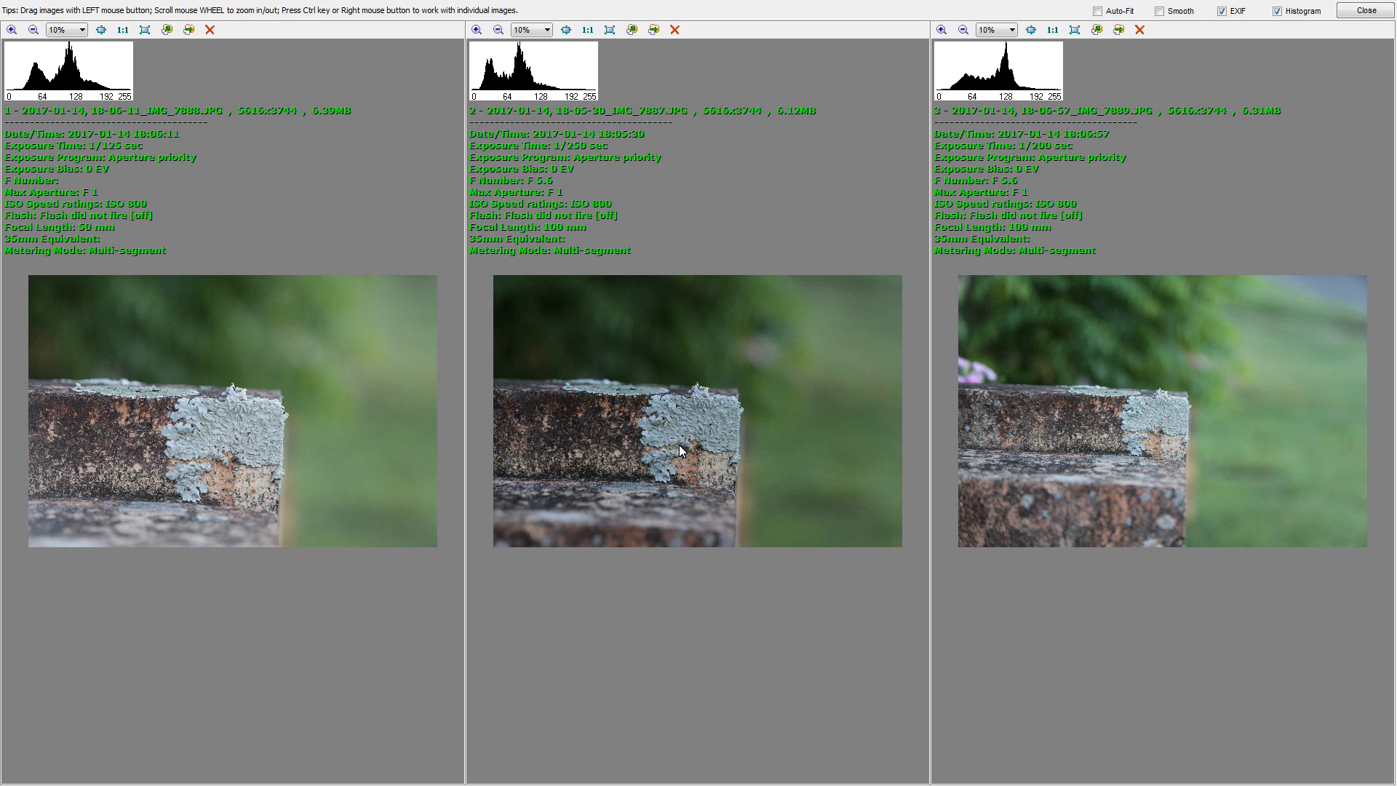